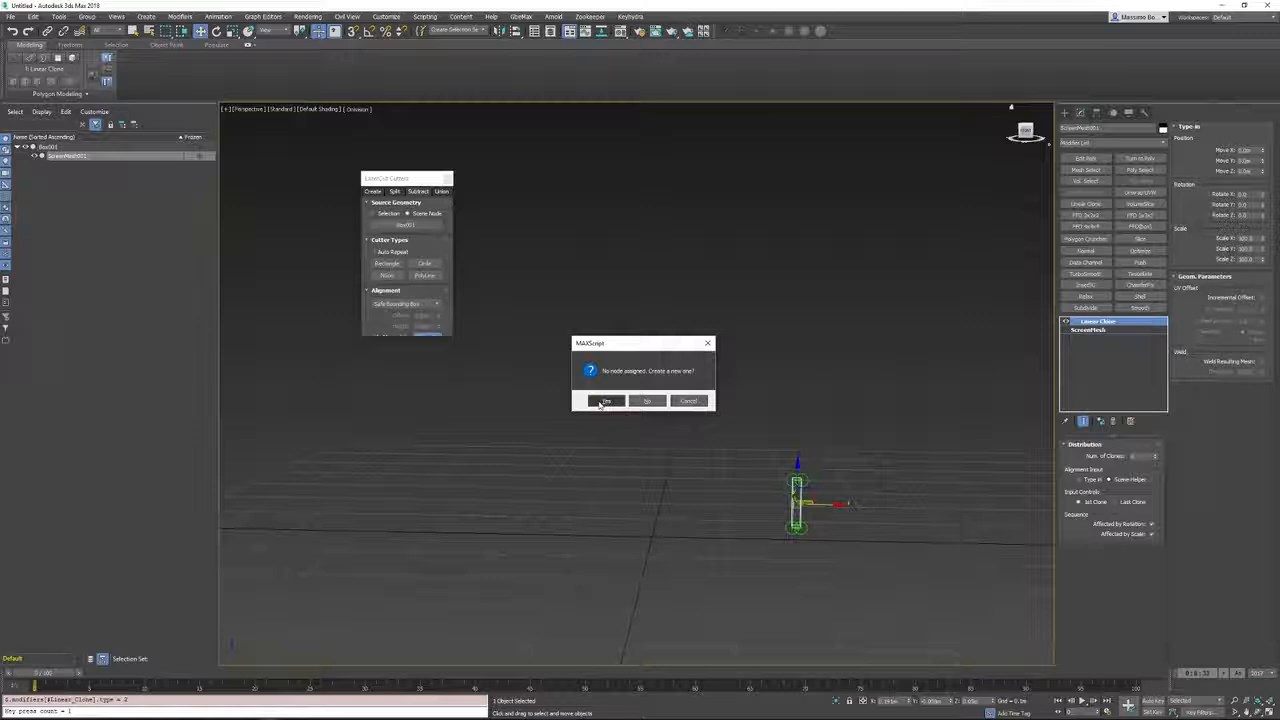
- Answer Yes to the MaxScript 'No nodes assigned. Create a new one?' prompt
click(604, 400)
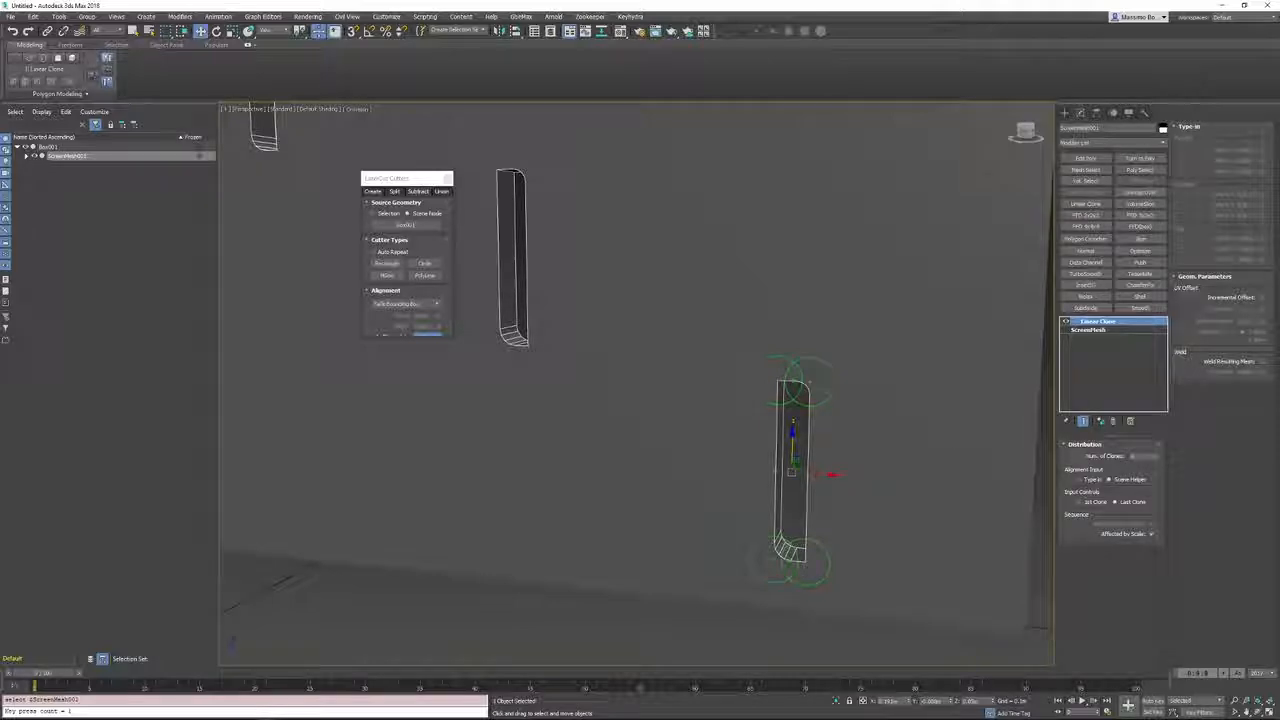
- Drag the selected helper down to sit beside the cutter clones at the panel's lower edge
click(1090, 330)
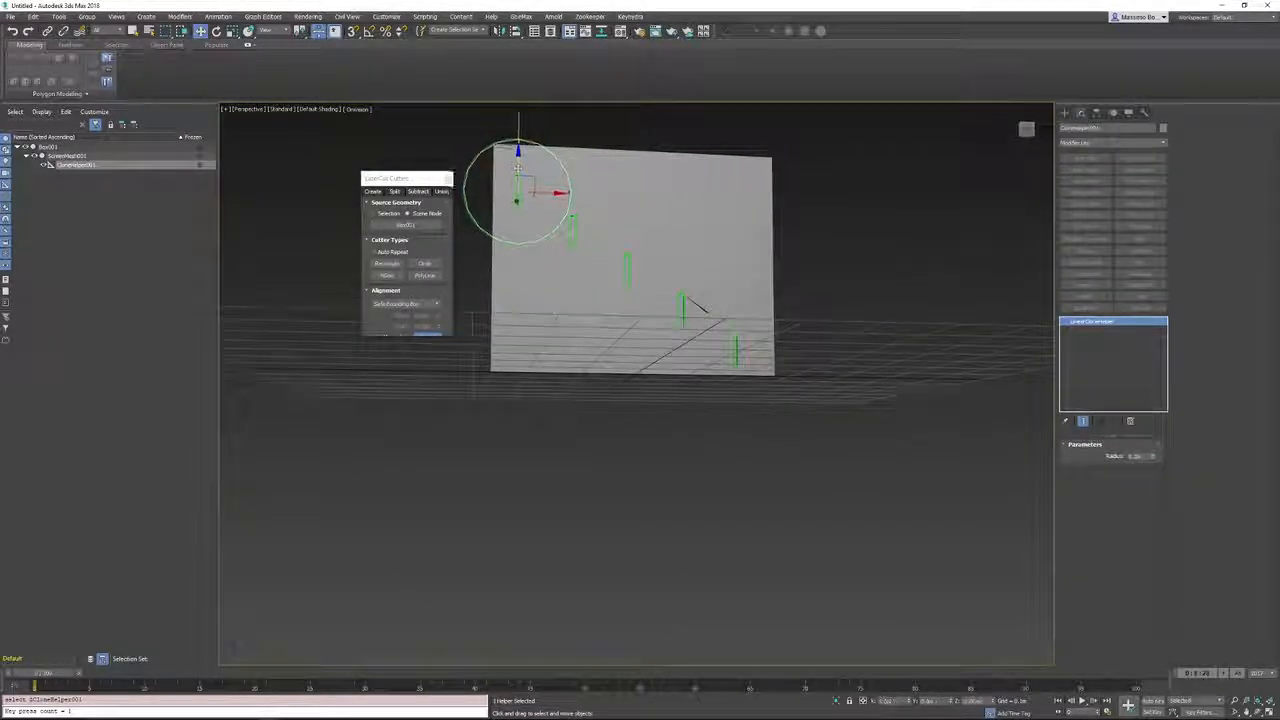
drag(516, 200, 516, 356)
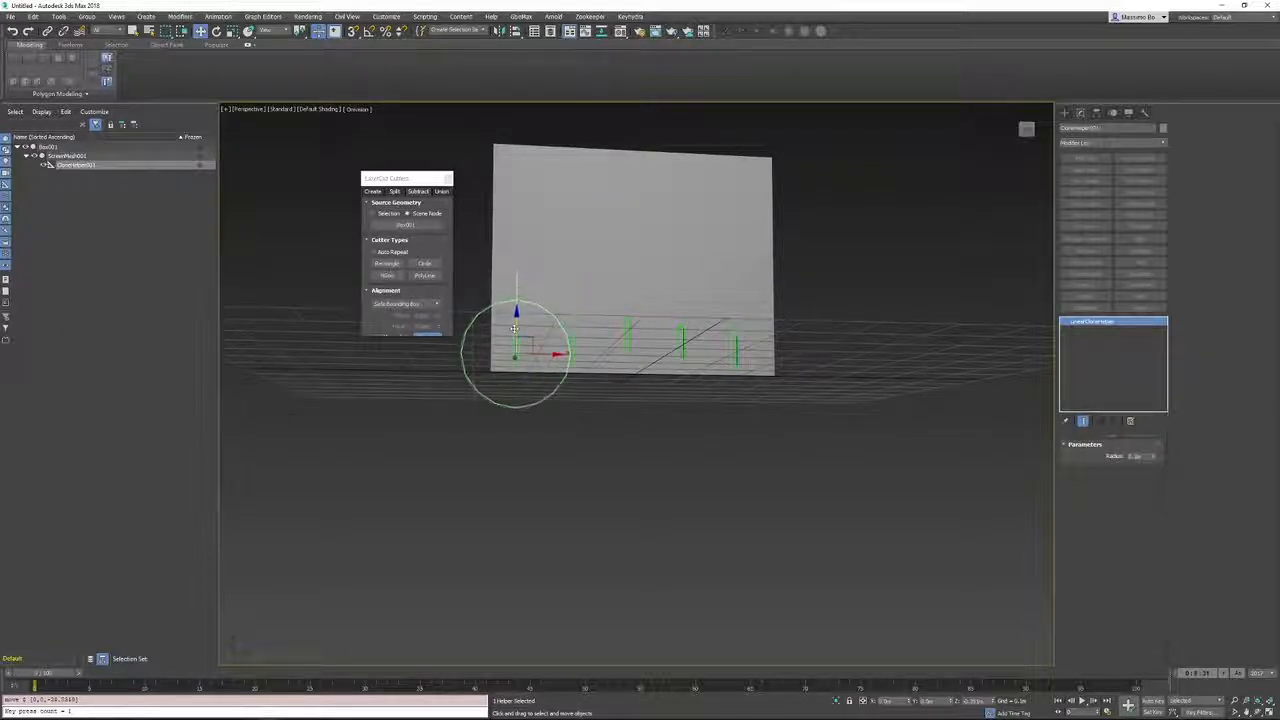